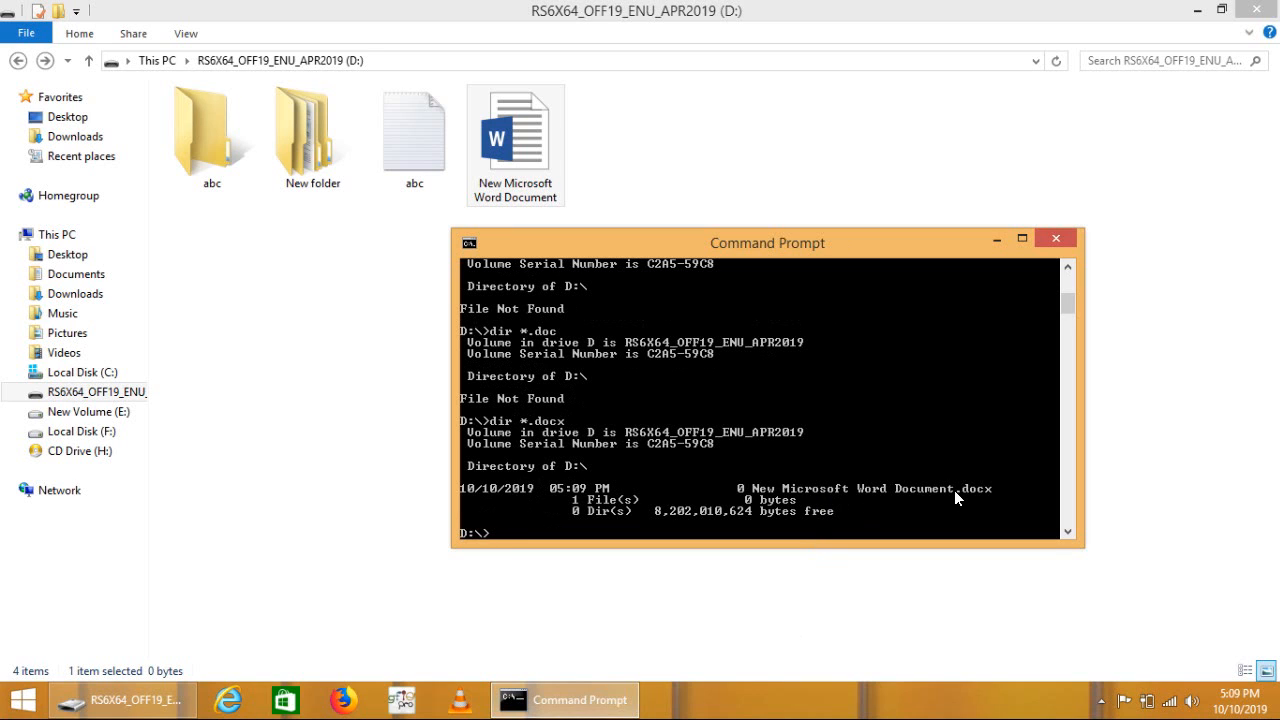
# Step: Move the Command Prompt window further left and slightly lower on screen
pyautogui.moveTo(766, 242); pyautogui.dragTo(640, 268)
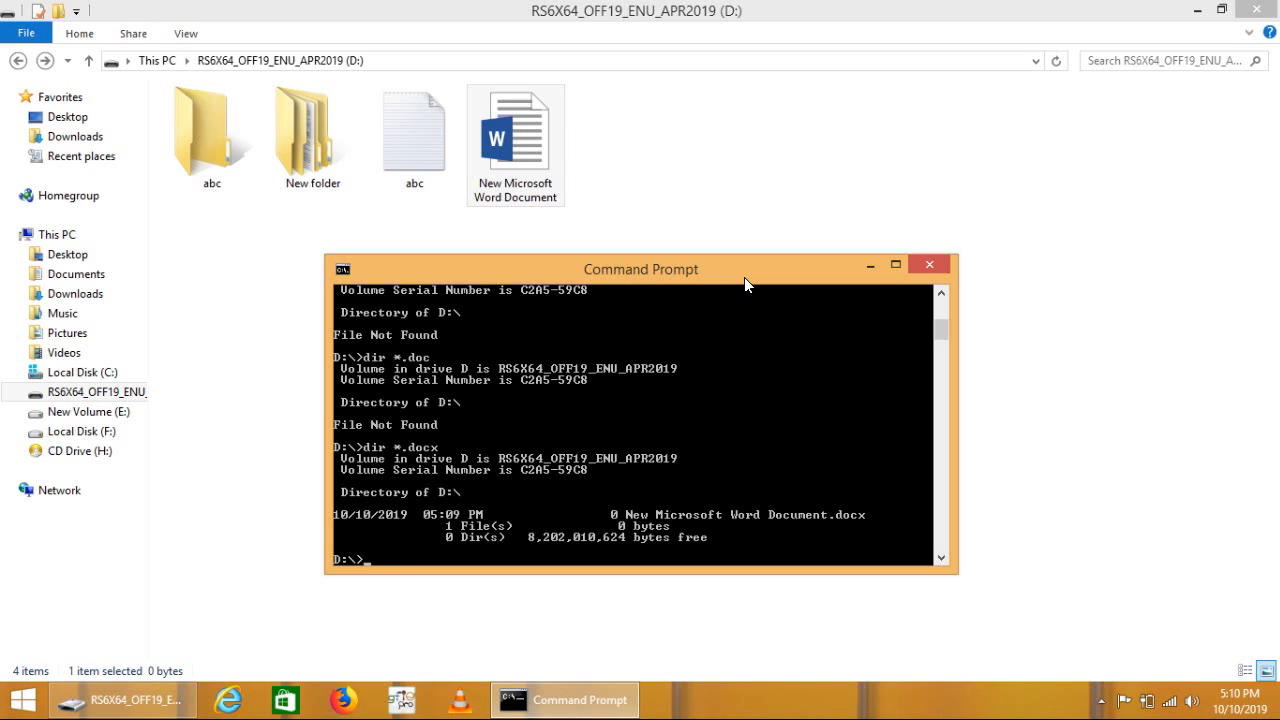
# Step: Enter 'dir \a:' at the D:\> prompt without running it
pyautogui.write('dir \\a:')
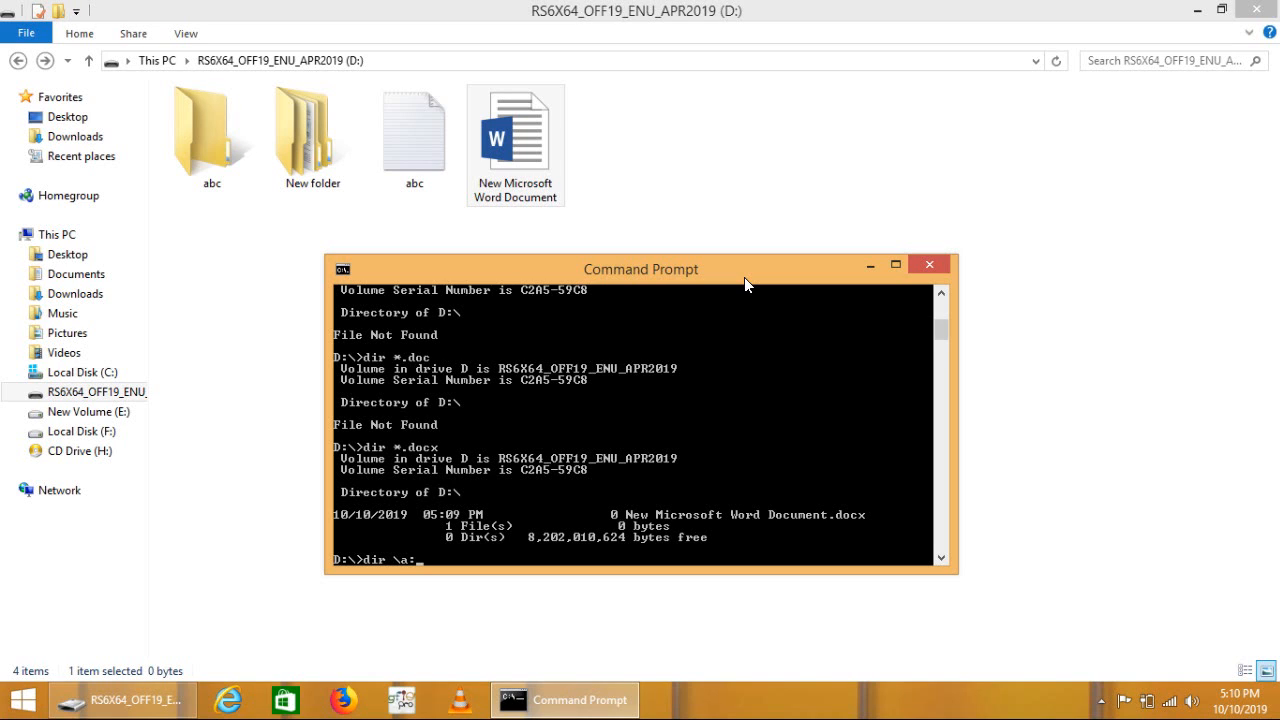